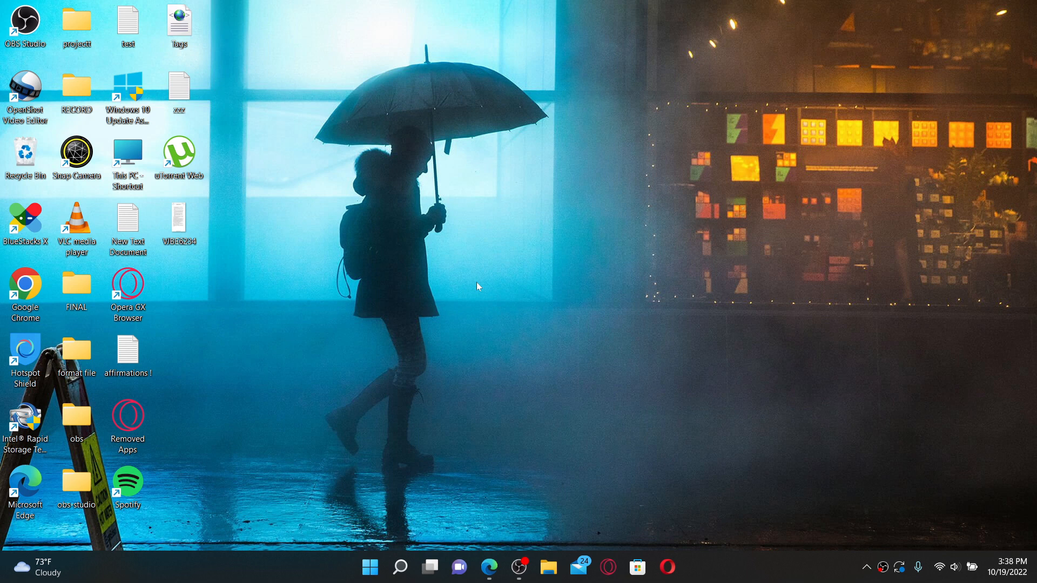
{"action": "mouse_move", "coordinate": [569, 278]}
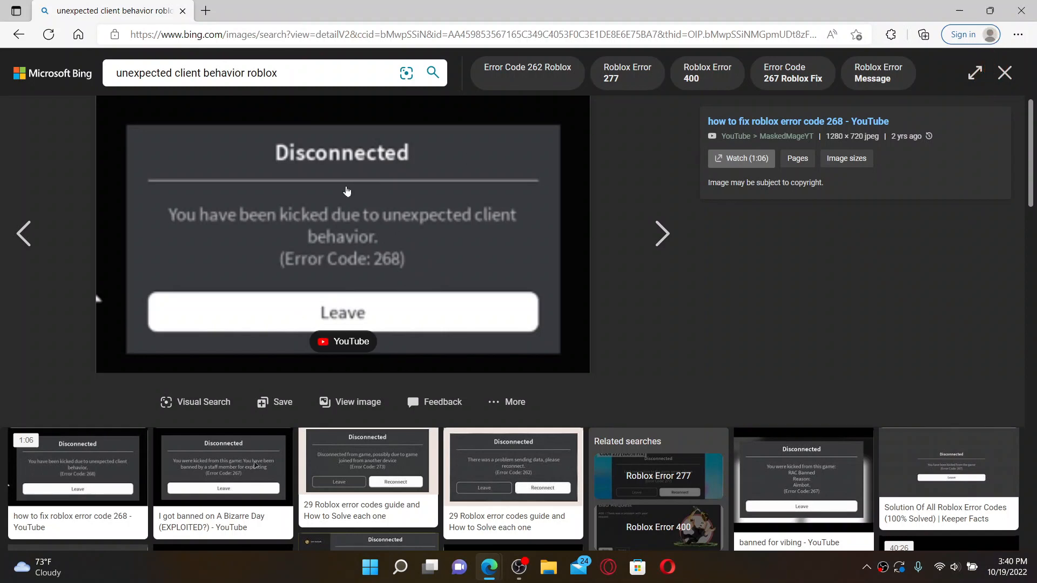
{"action": "mouse_move", "coordinate": [455, 239]}
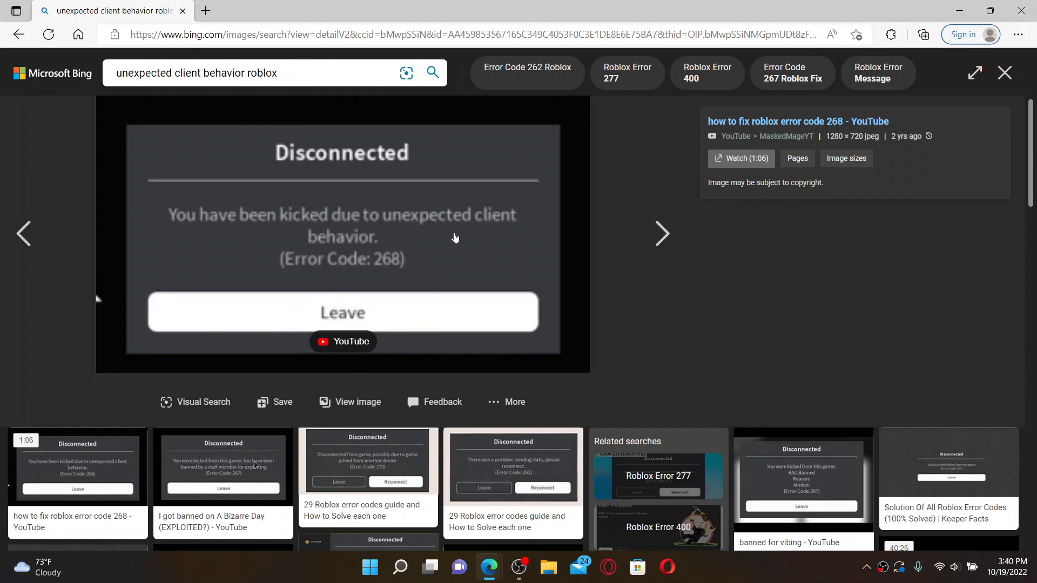
{"action": "mouse_move", "coordinate": [394, 259]}
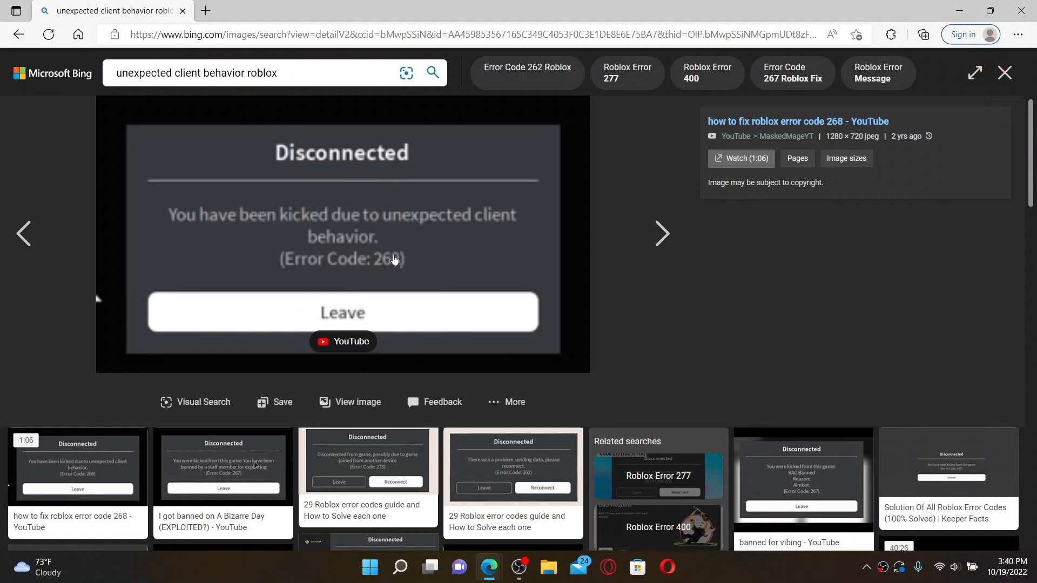
{"action": "mouse_move", "coordinate": [435, 264]}
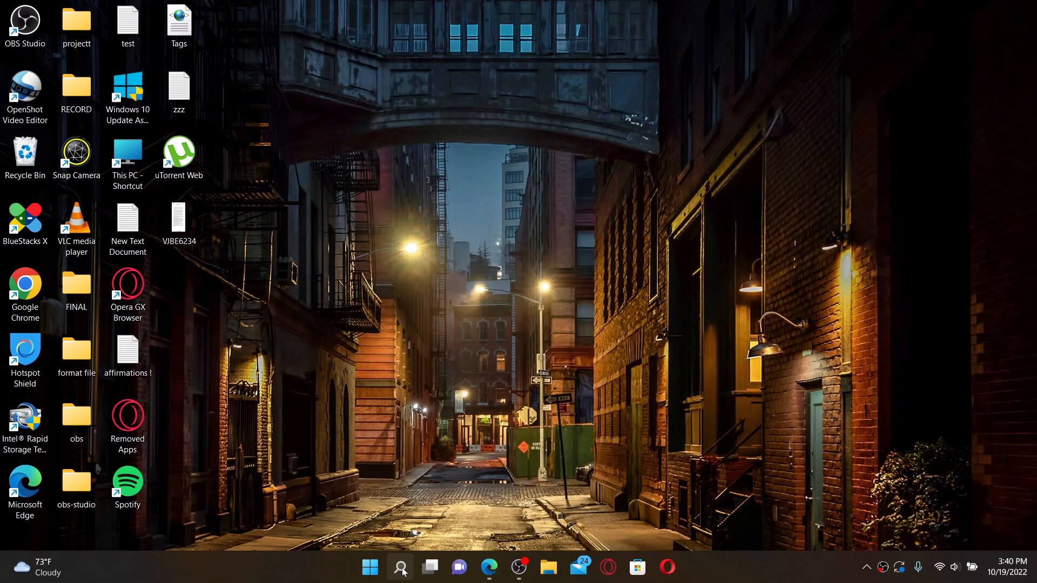
Step: Search for cmd and run Command Prompt as administrator
{"action": "left_click", "coordinate": [401, 567]}
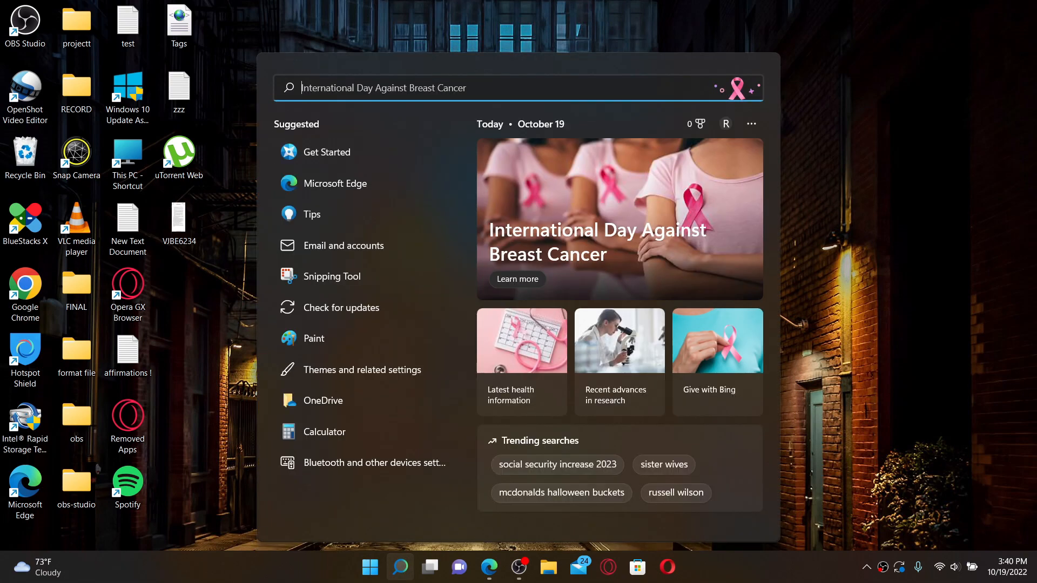
{"action": "type", "text": "cmd"}
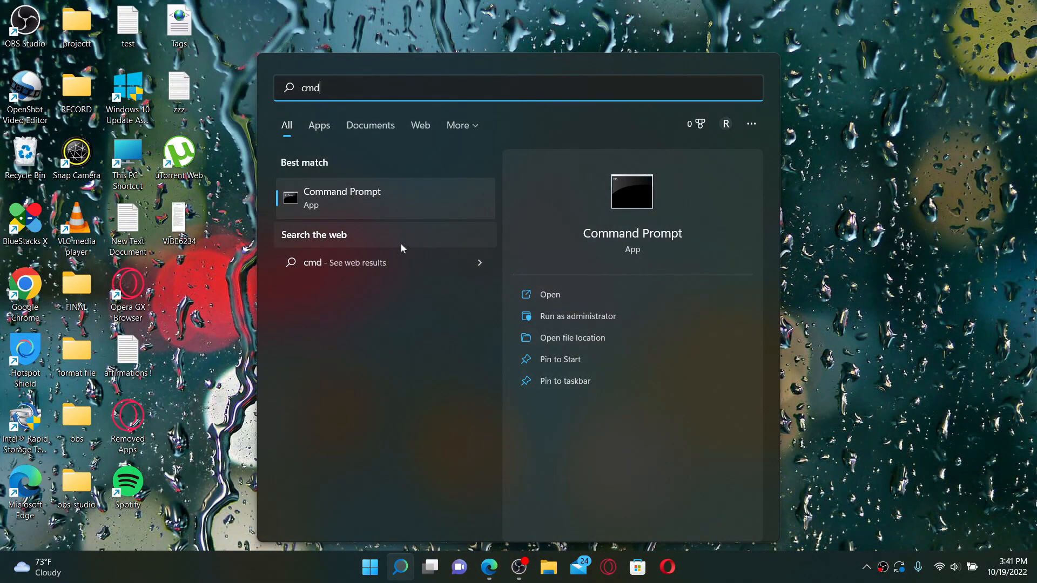
{"action": "mouse_move", "coordinate": [418, 211]}
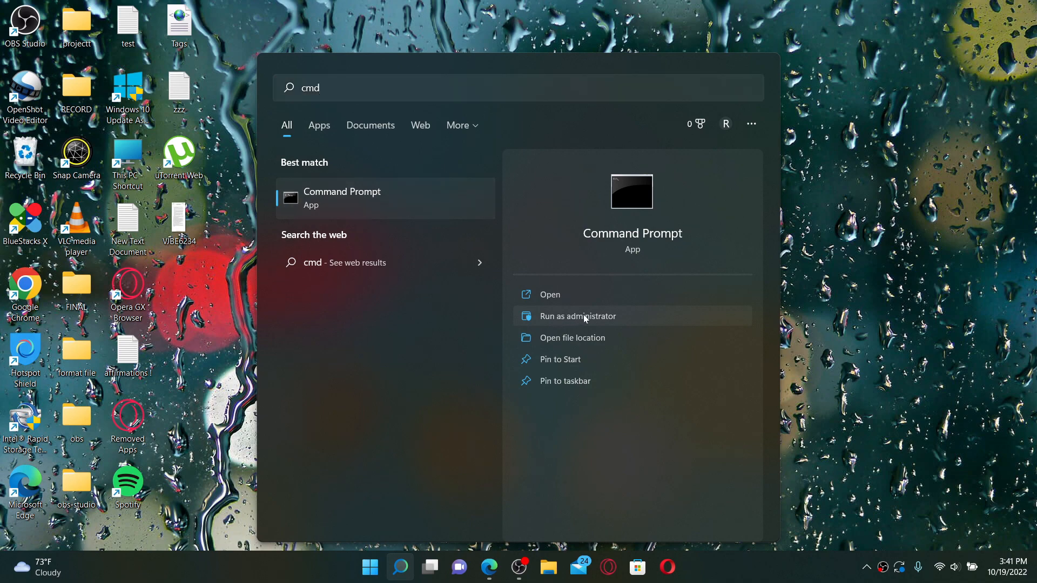
{"action": "left_click", "coordinate": [578, 316]}
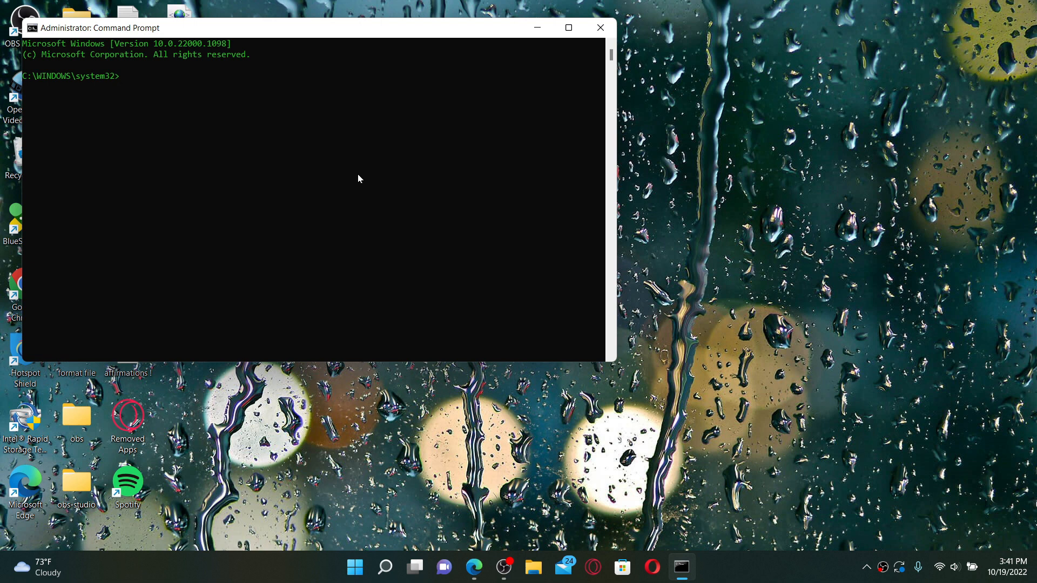
Step: Run ipconfig/flushdns and netsh winsock reset, then close Command Prompt
{"action": "type", "text": "ipconfig/flushdns"}
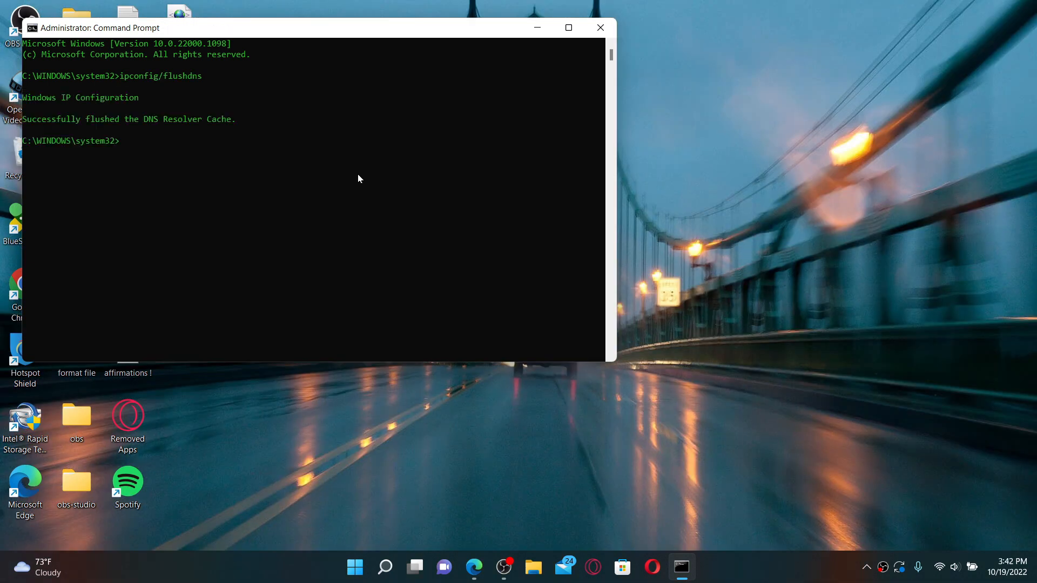
{"action": "type", "text": "netsh"}
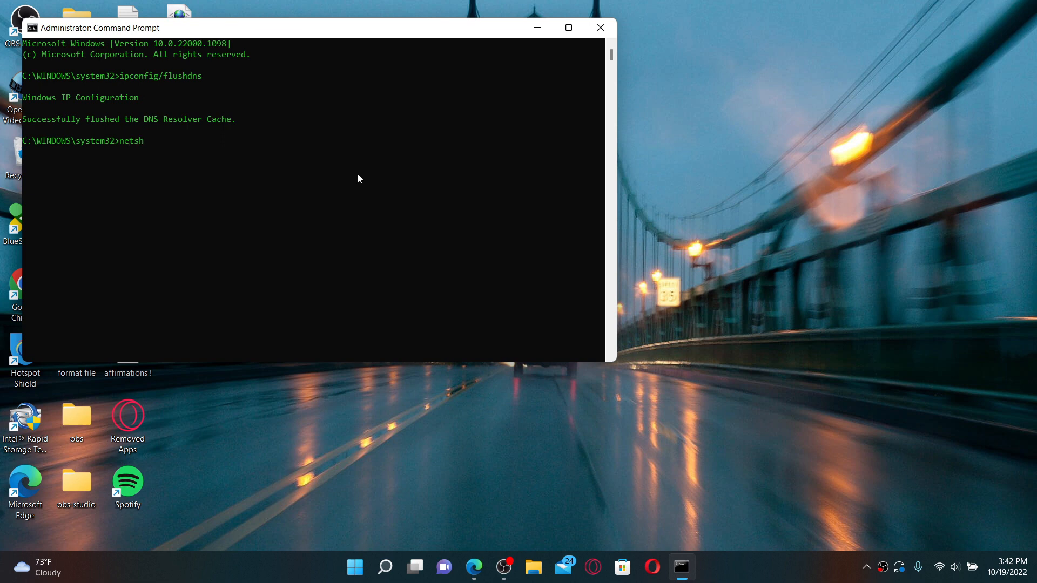
{"action": "type", "text": "winsock"}
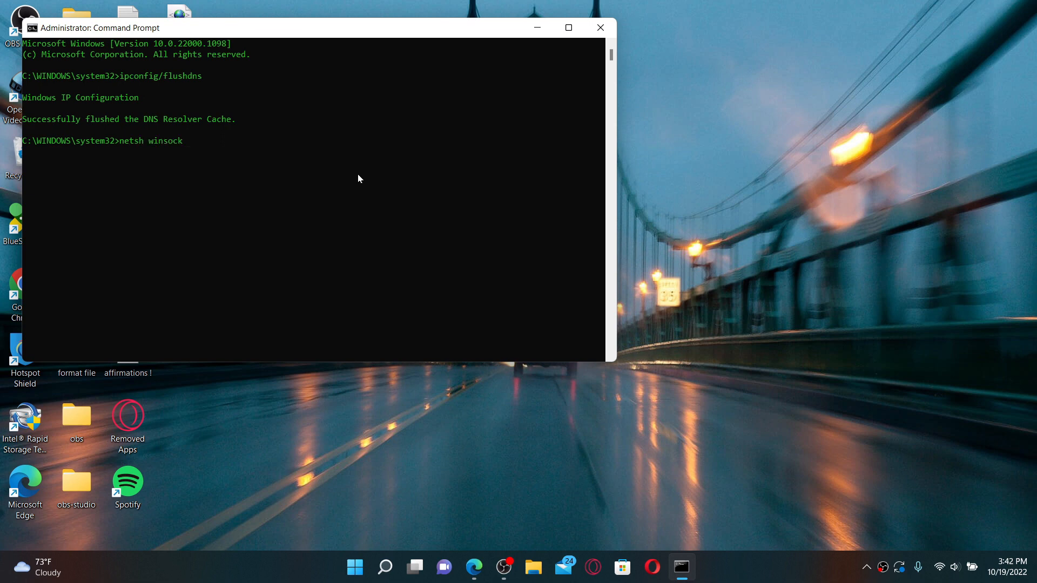
{"action": "type", "text": "reset"}
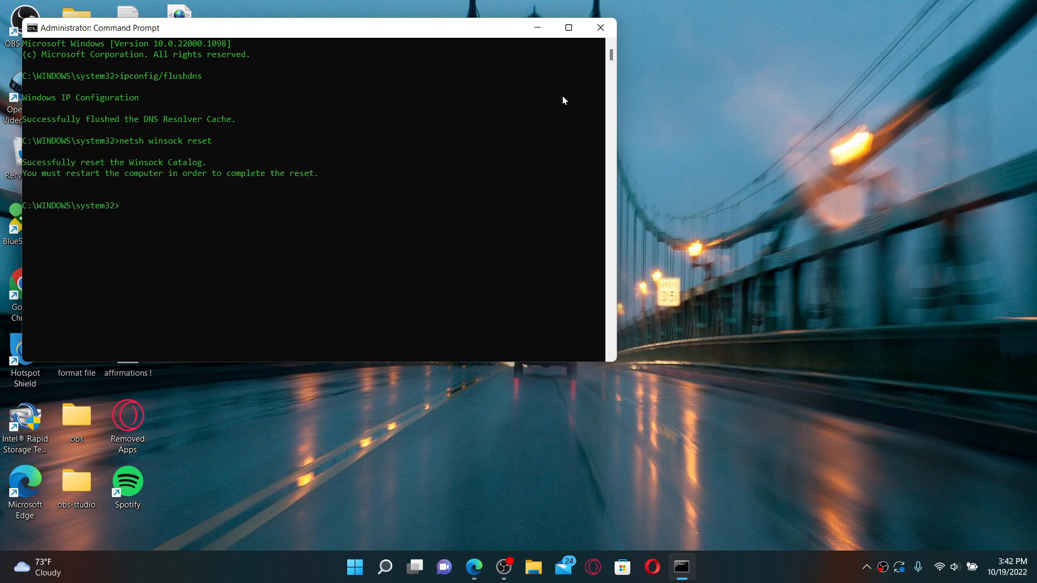
{"action": "left_click", "coordinate": [600, 28]}
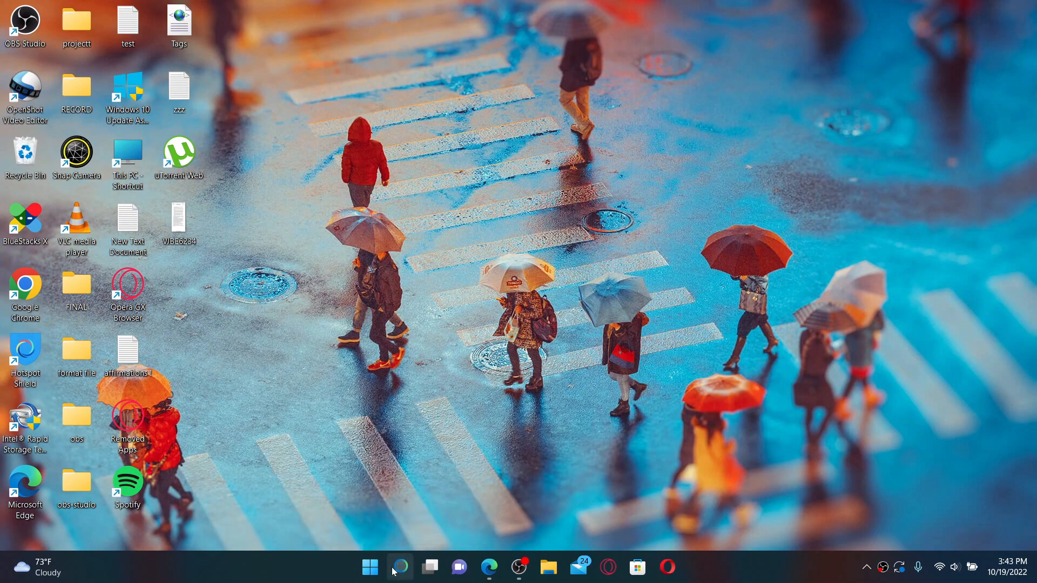
Step: Go from Control Panel to Network and Sharing Center showing the Wi-Fi connection
{"action": "left_click", "coordinate": [401, 567]}
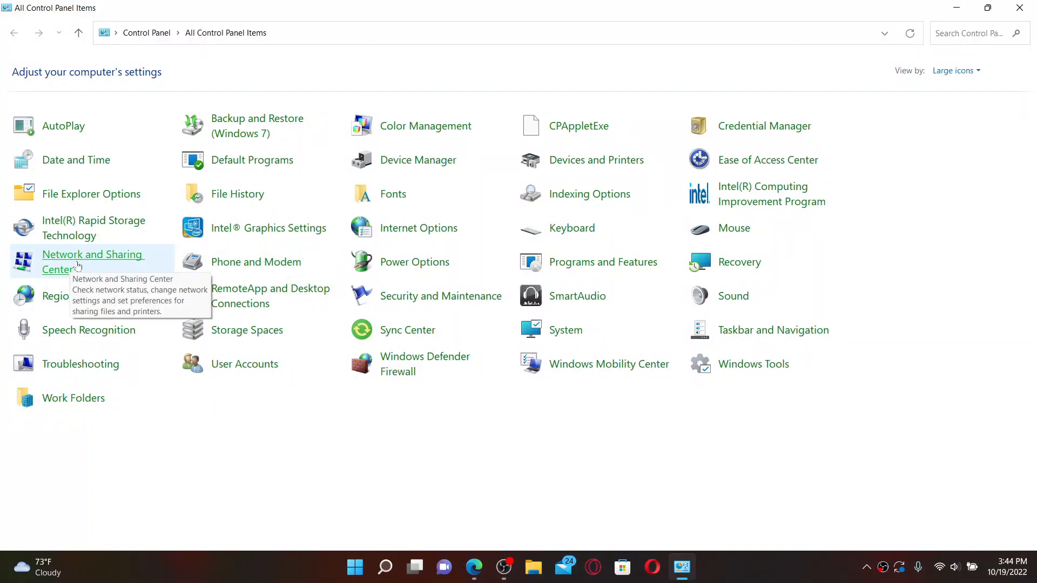
{"action": "left_click", "coordinate": [93, 261]}
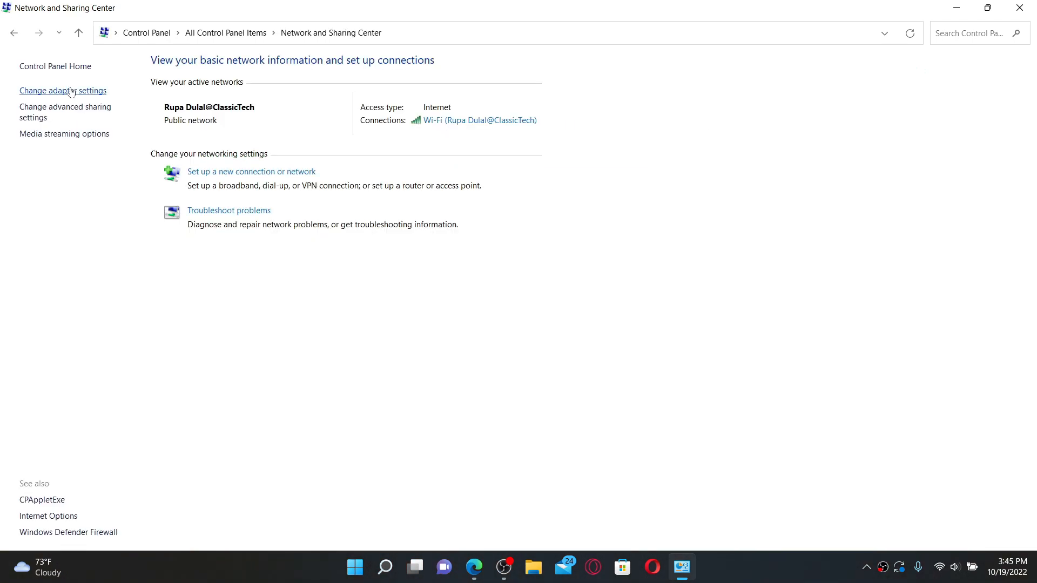
{"action": "mouse_move", "coordinate": [72, 99]}
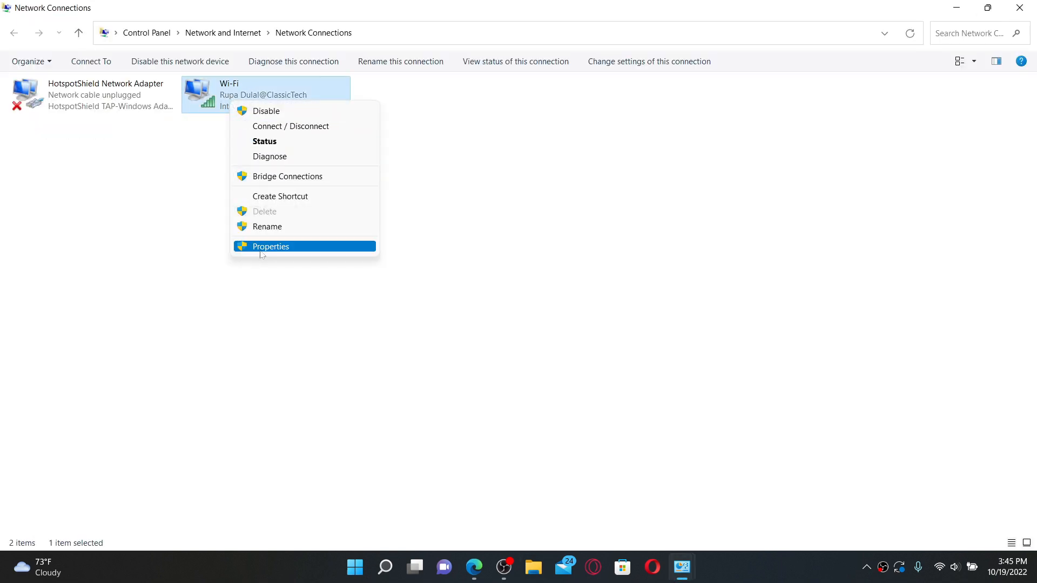
Step: Reach the Wi-Fi adapter's IPv4 properties with DNS servers 8.8.8.8 and 8.8.4.4
{"action": "left_click", "coordinate": [270, 246]}
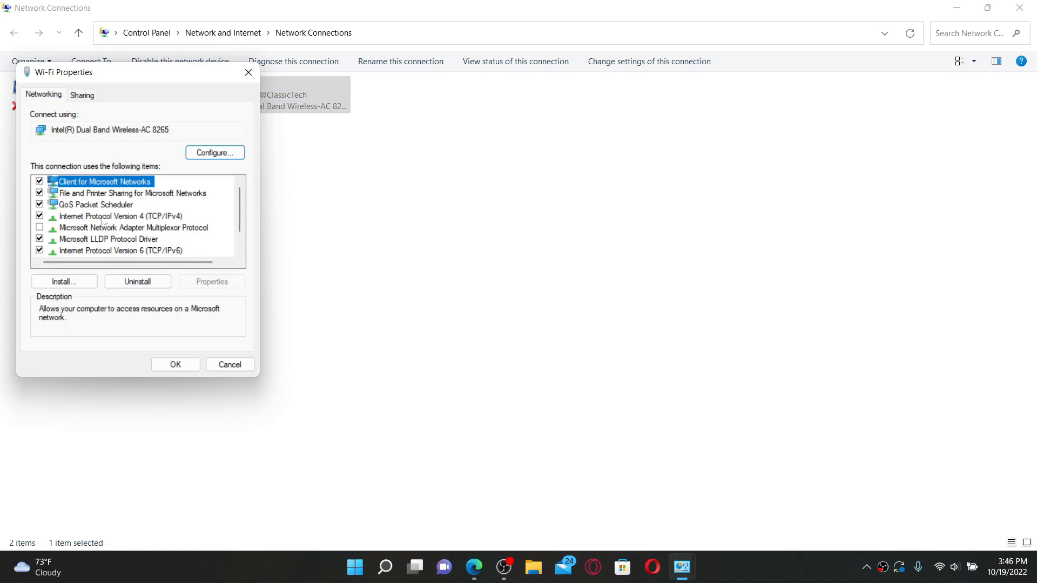
{"action": "left_click", "coordinate": [113, 216]}
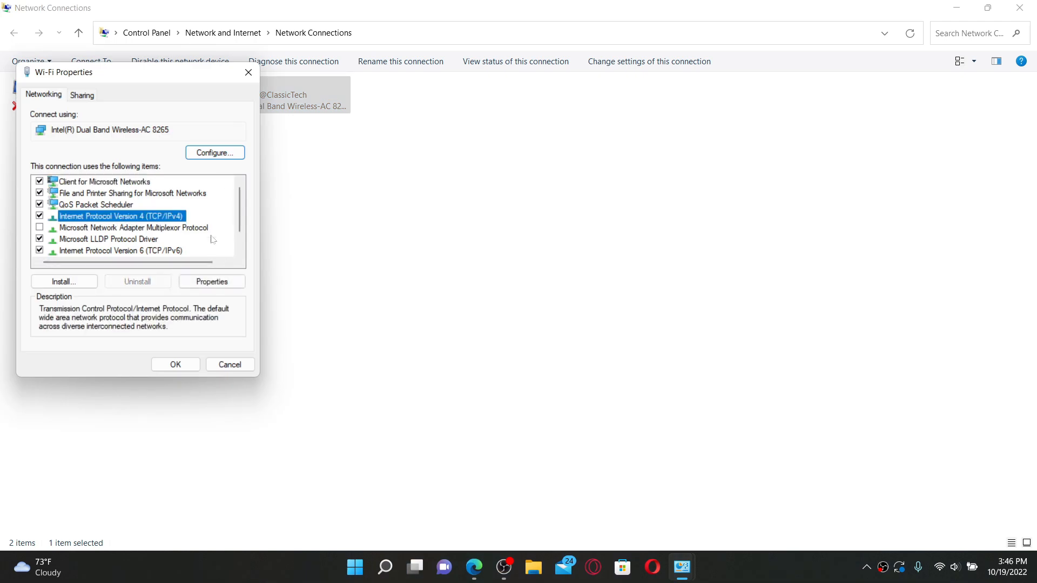
{"action": "left_click", "coordinate": [211, 281]}
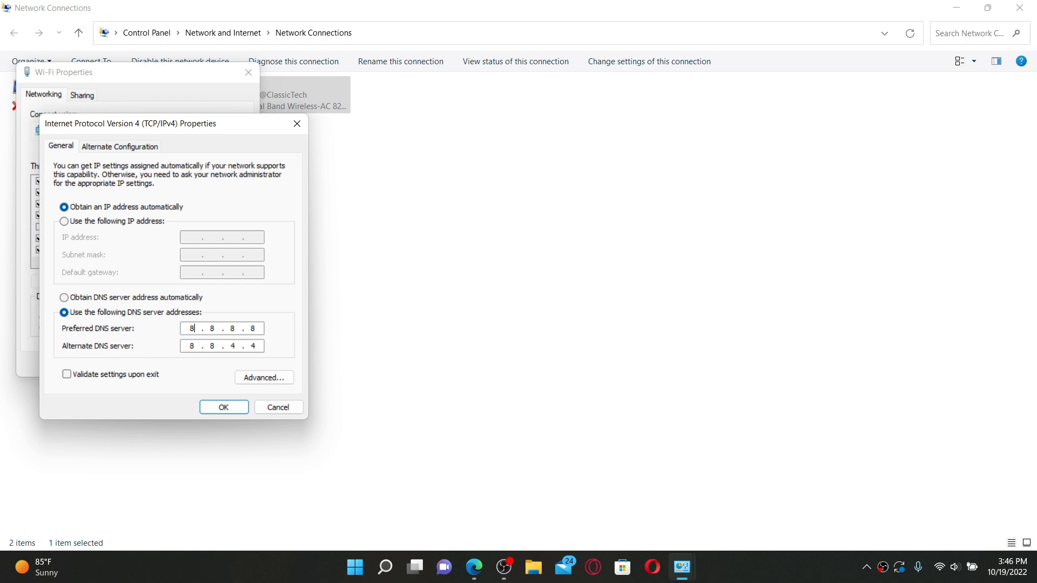
Step: Set the alternate DNS server to 4.4.4.4 and confirm with OK
{"action": "left_click", "coordinate": [189, 345]}
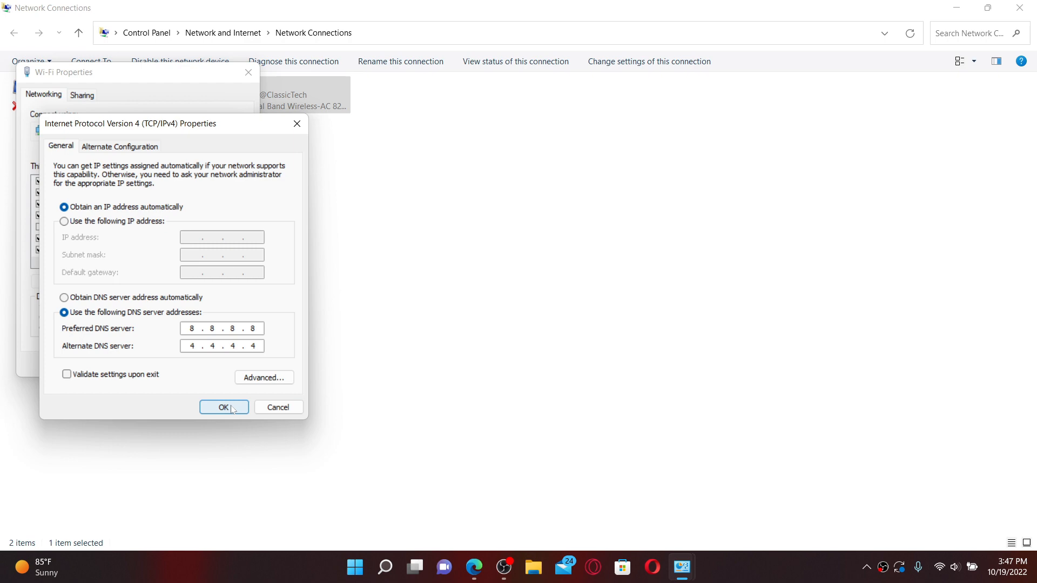
{"action": "left_click", "coordinate": [224, 407]}
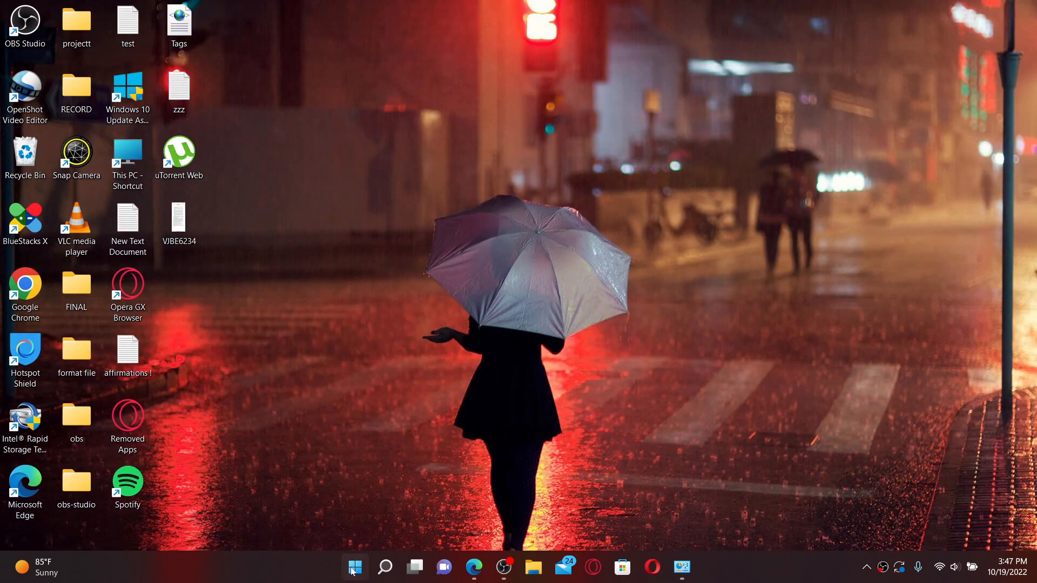
Step: Show the Start menu power options for Sleep, Shut down and Restart
{"action": "left_click", "coordinate": [354, 566]}
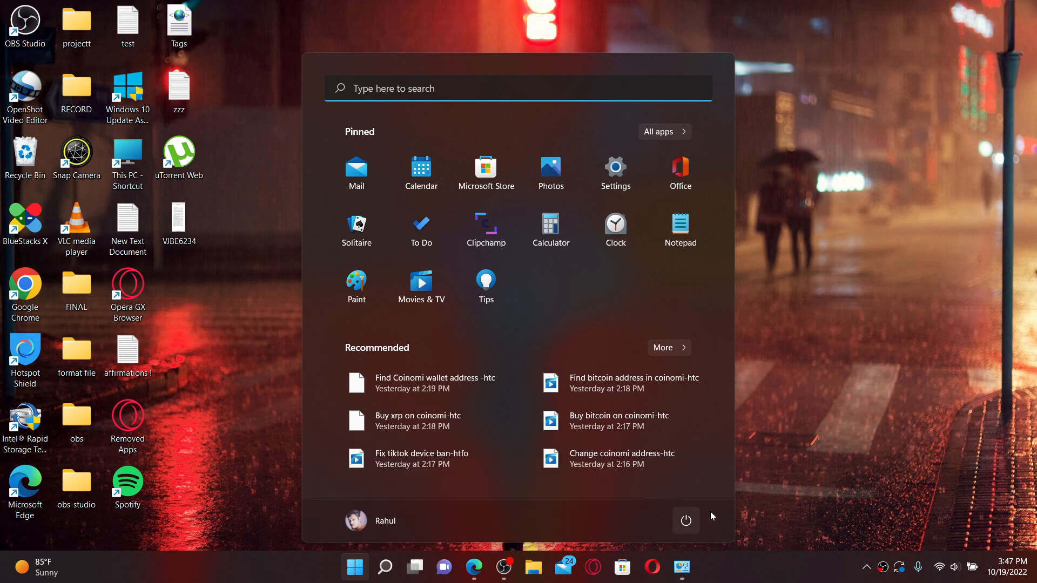
{"action": "left_click", "coordinate": [686, 520]}
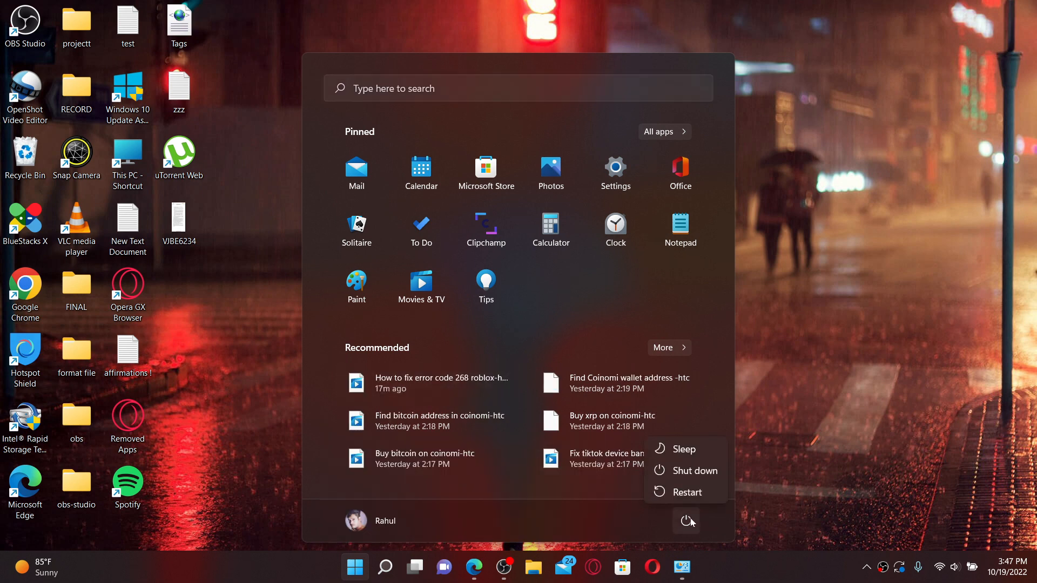